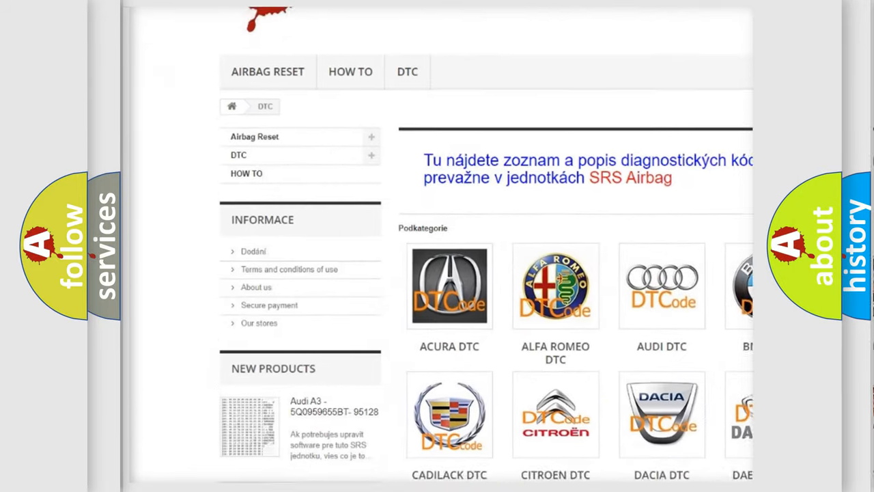
scroll("down", 3)
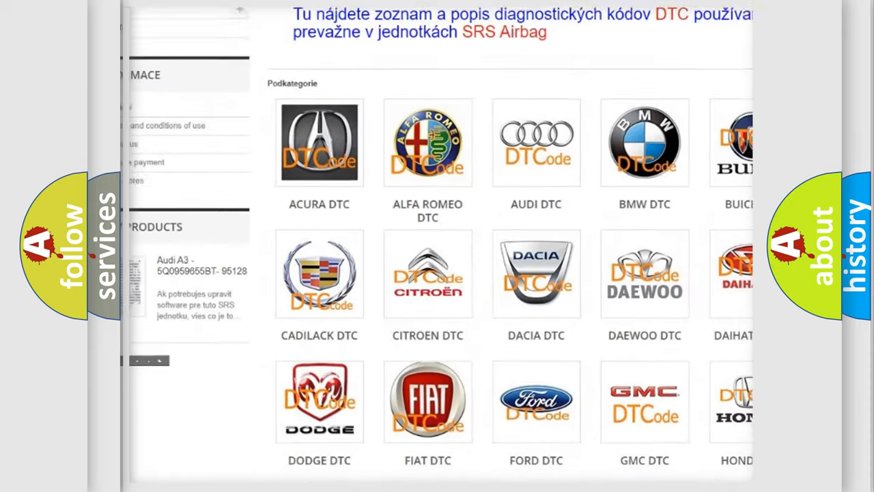
scroll("down", 3)
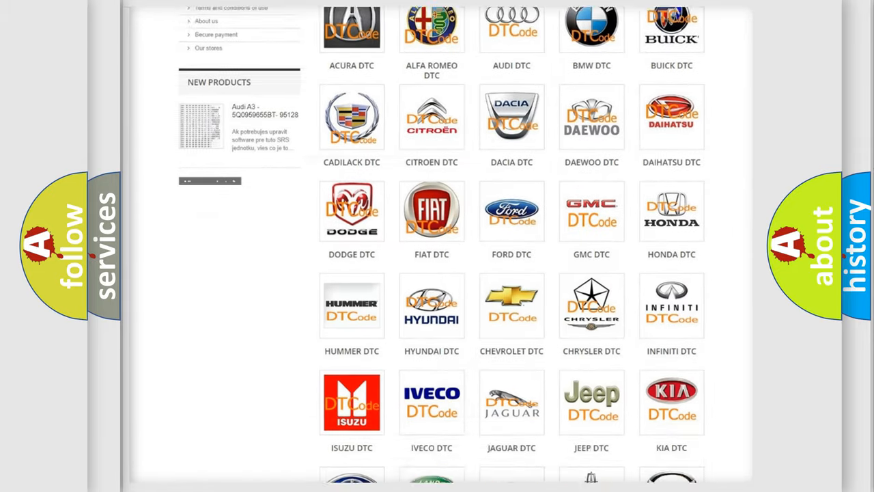
scroll("down", 3)
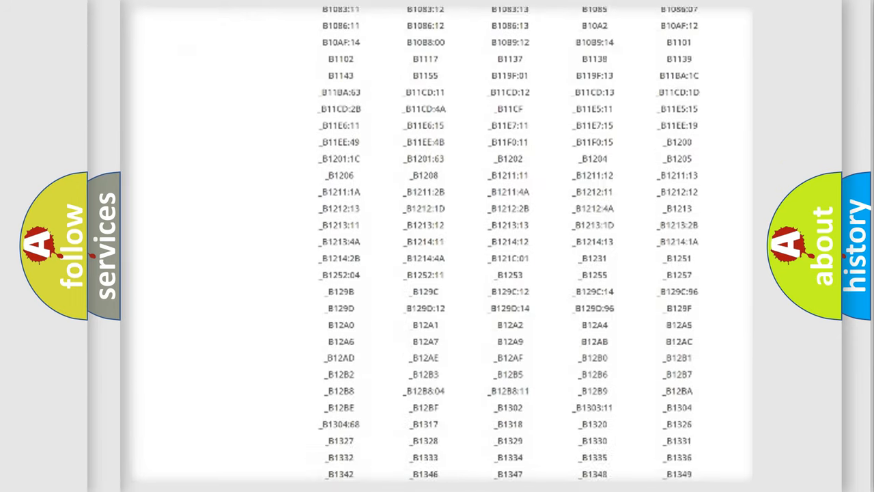
scroll("down", 3)
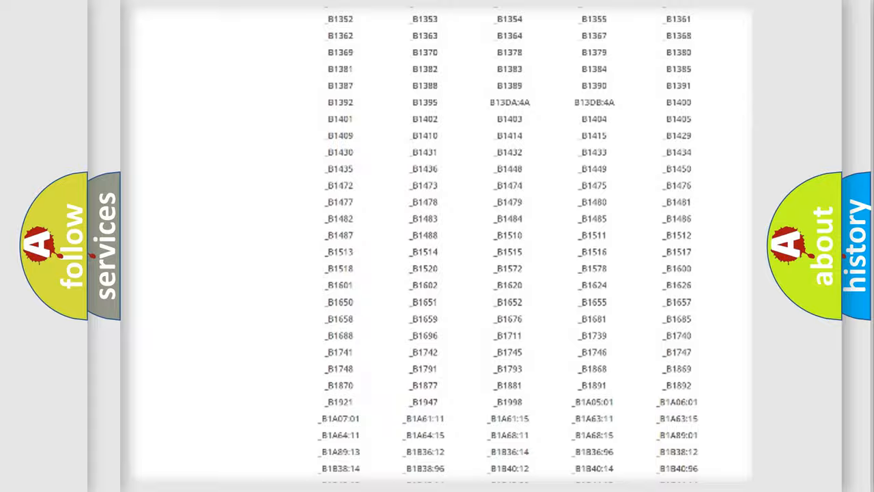